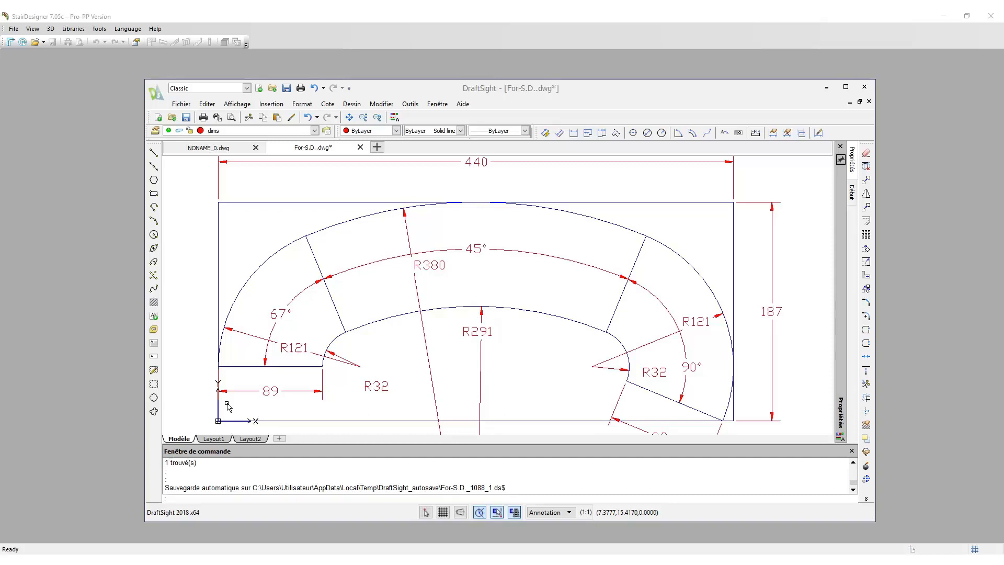
{"action": "mouse_move", "coordinate": [184, 410]}
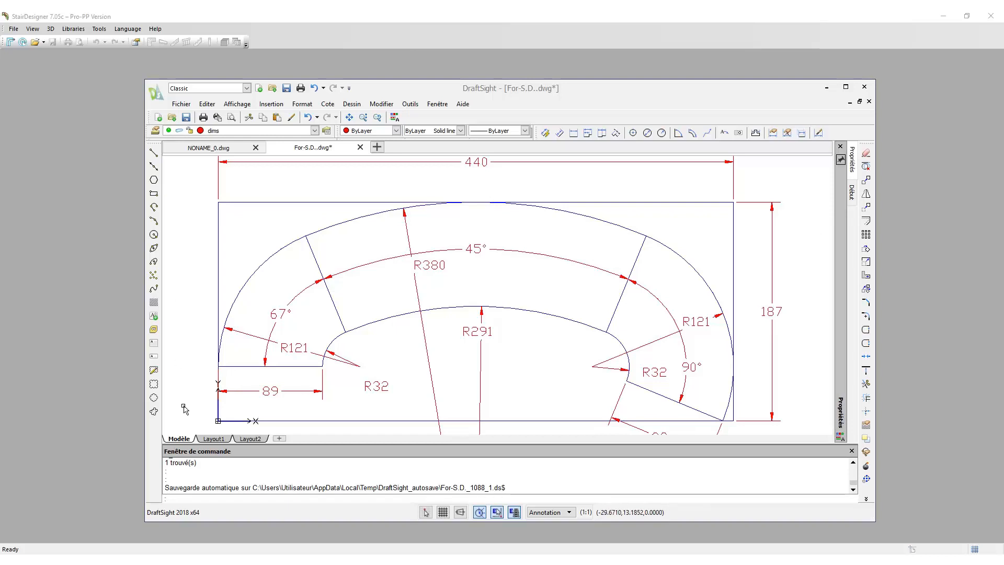
{"action": "mouse_move", "coordinate": [793, 276]}
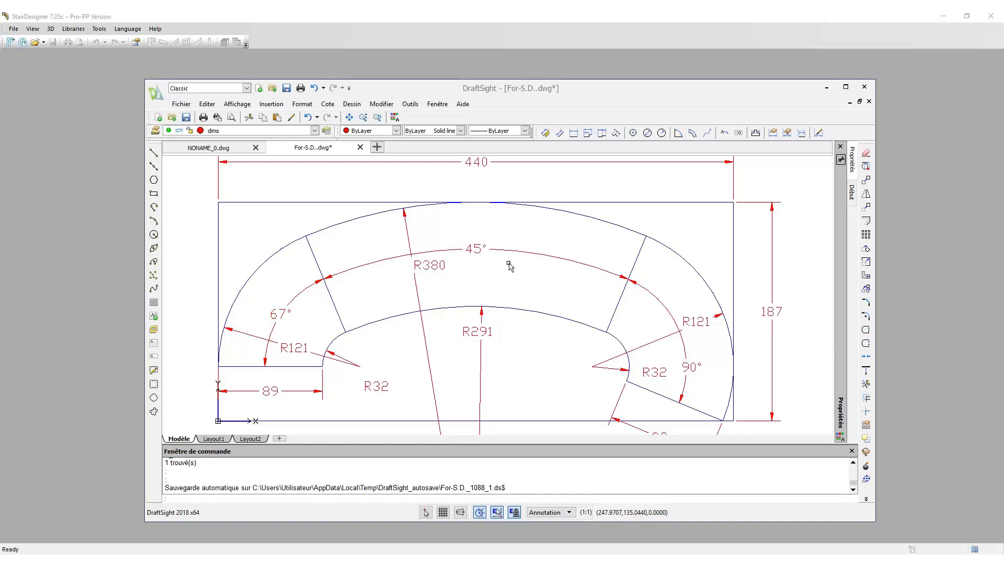
{"action": "mouse_move", "coordinate": [706, 276]}
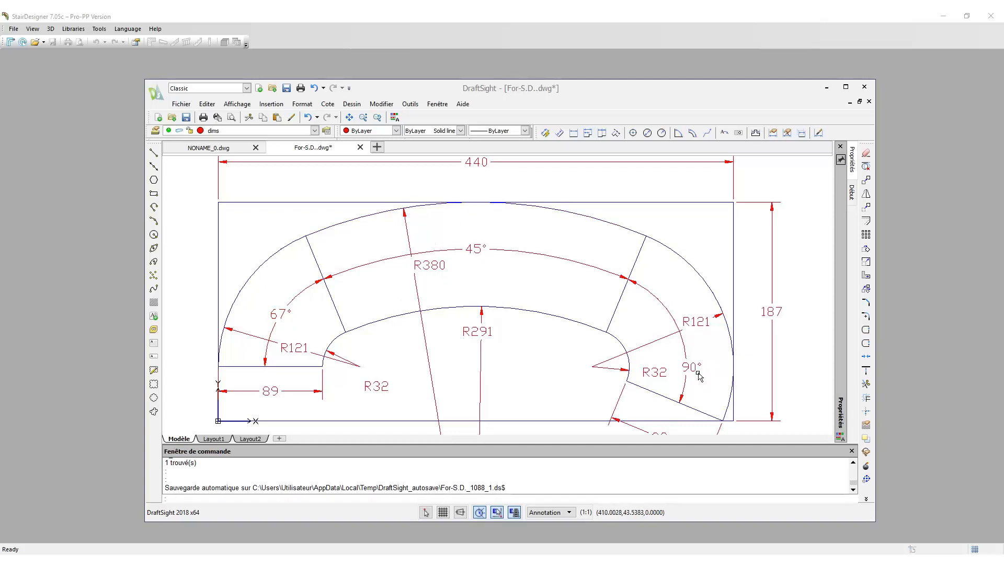
{"action": "mouse_move", "coordinate": [541, 275]}
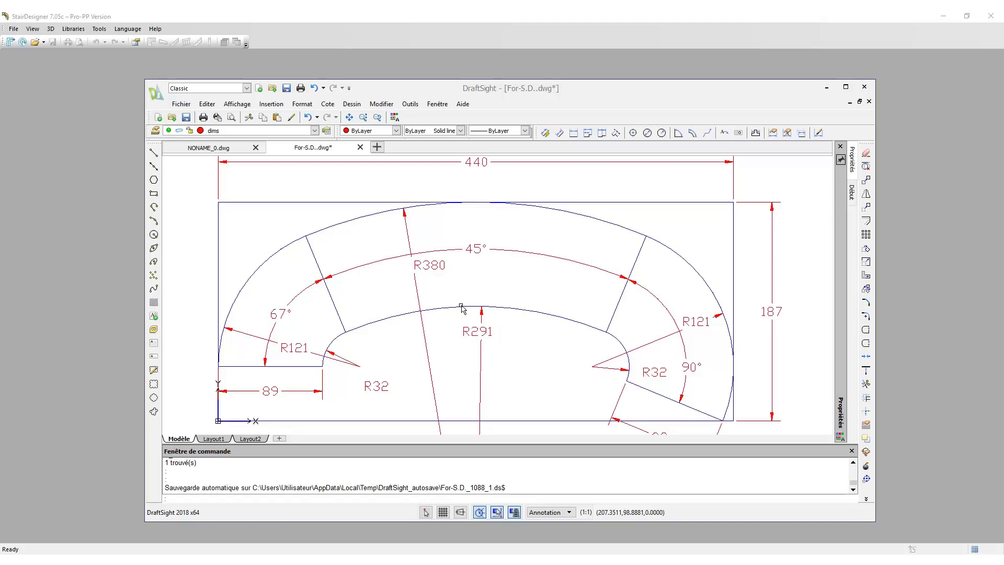
{"action": "mouse_move", "coordinate": [648, 91]}
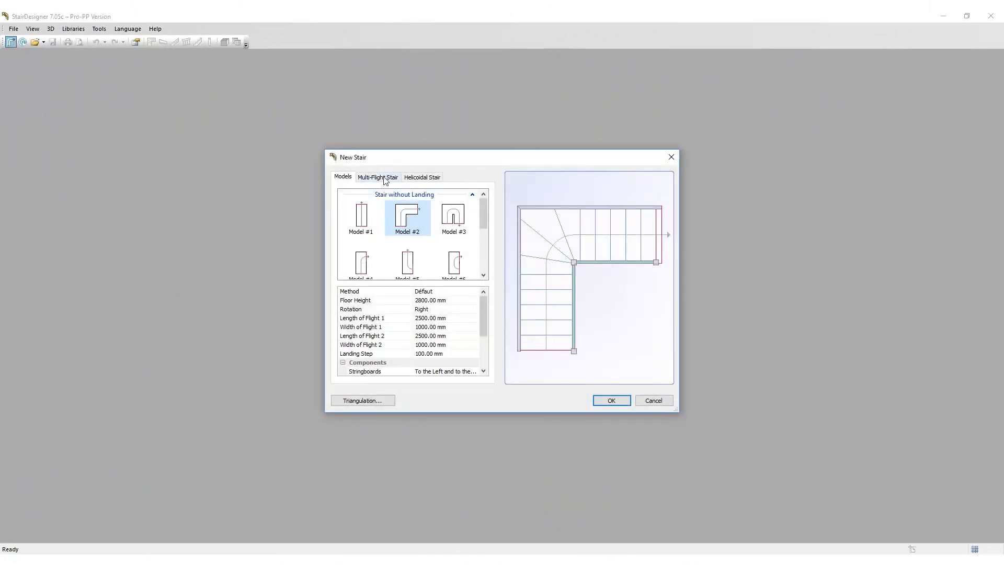
Step: Make Flight #1 a Circular Flight with radii 1210/320 mm, angles 67° and width 890 mm
{"action": "left_click", "coordinate": [378, 176]}
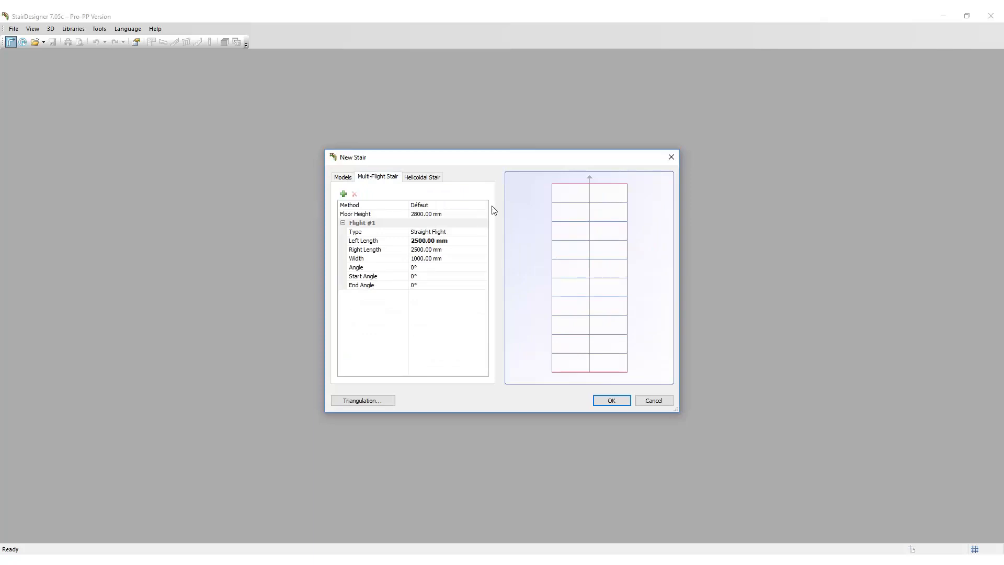
{"action": "mouse_move", "coordinate": [465, 218]}
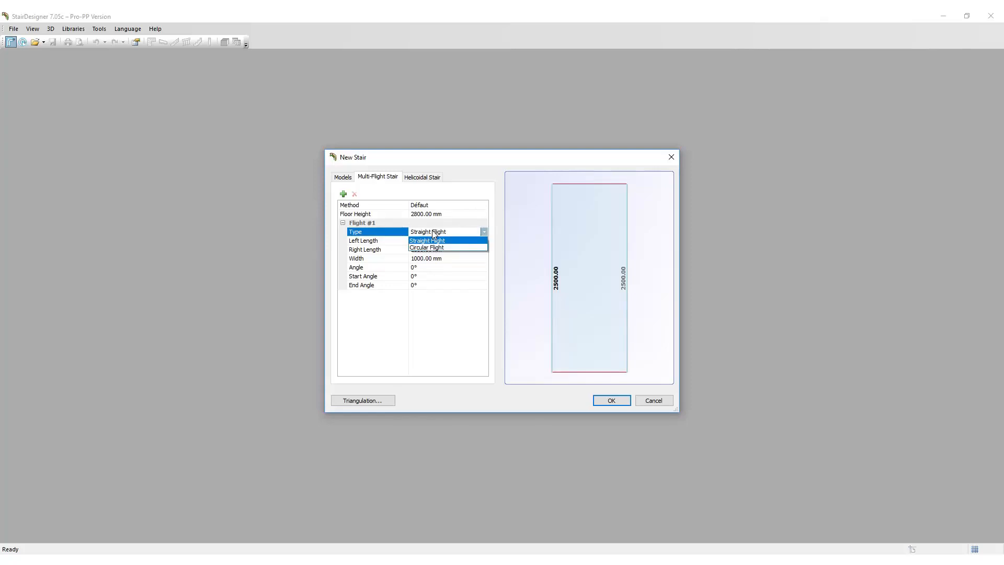
{"action": "mouse_move", "coordinate": [434, 248]}
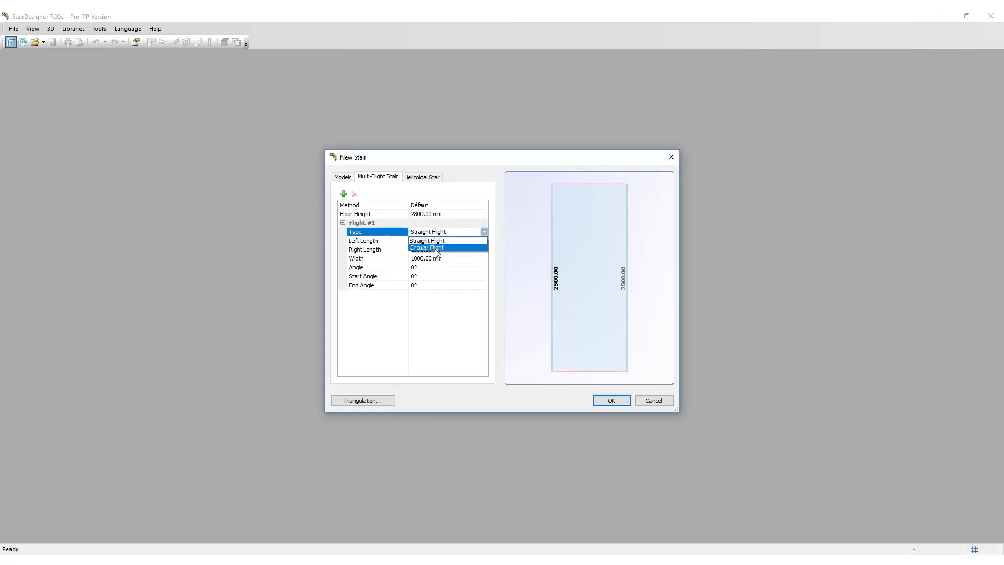
{"action": "left_click", "coordinate": [427, 248]}
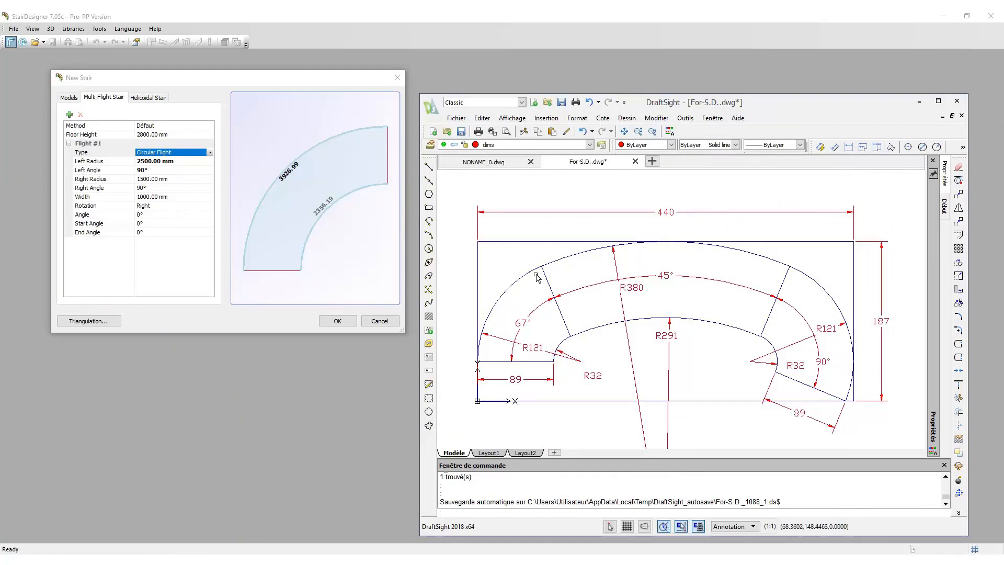
{"action": "mouse_move", "coordinate": [535, 359]}
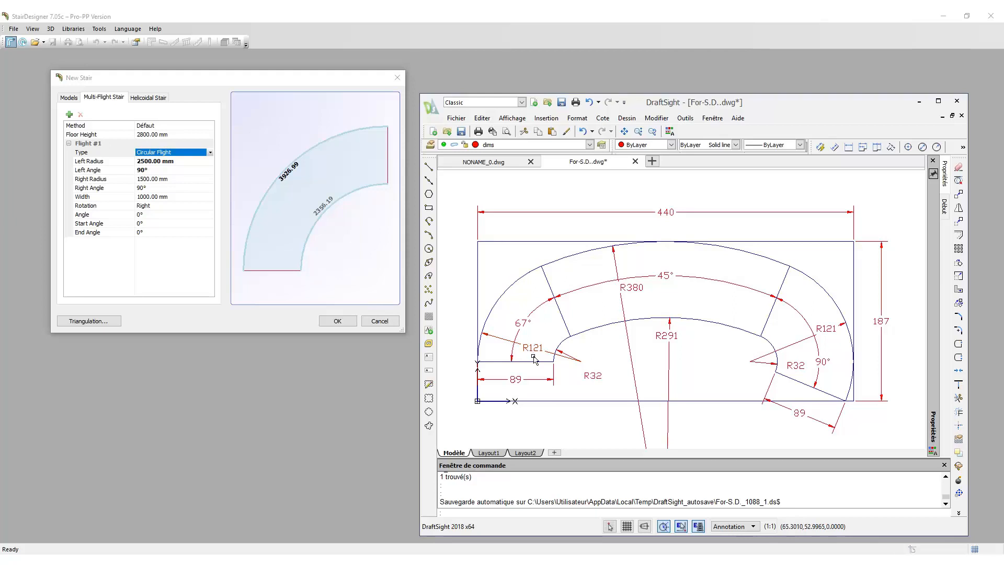
{"action": "mouse_move", "coordinate": [544, 359]}
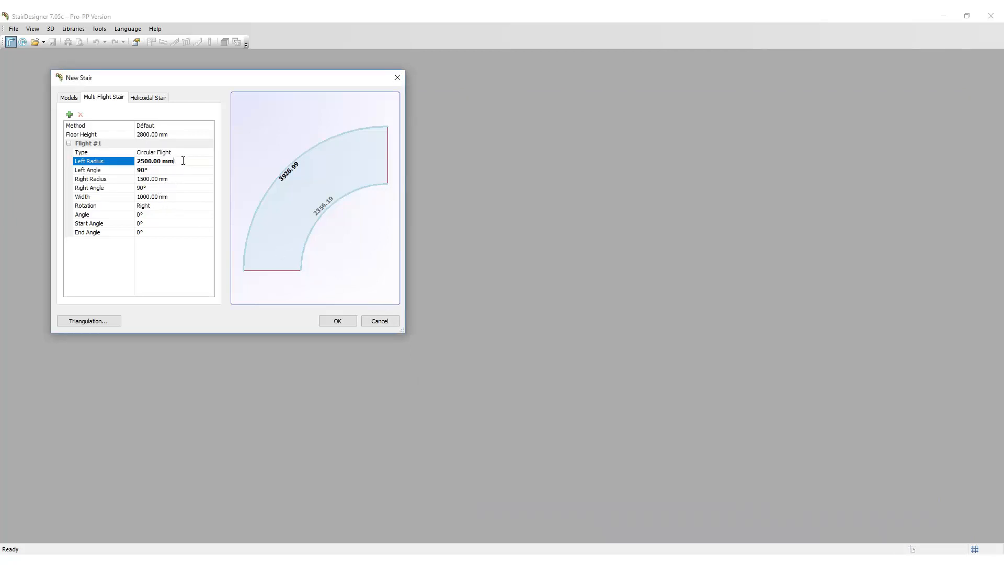
{"action": "type", "text": "1210"}
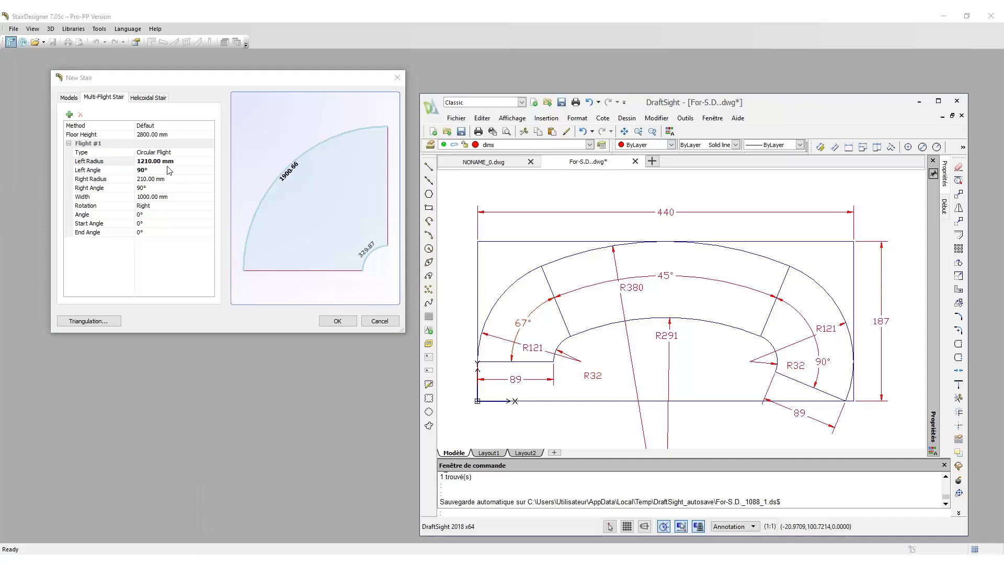
{"action": "type", "text": "67°"}
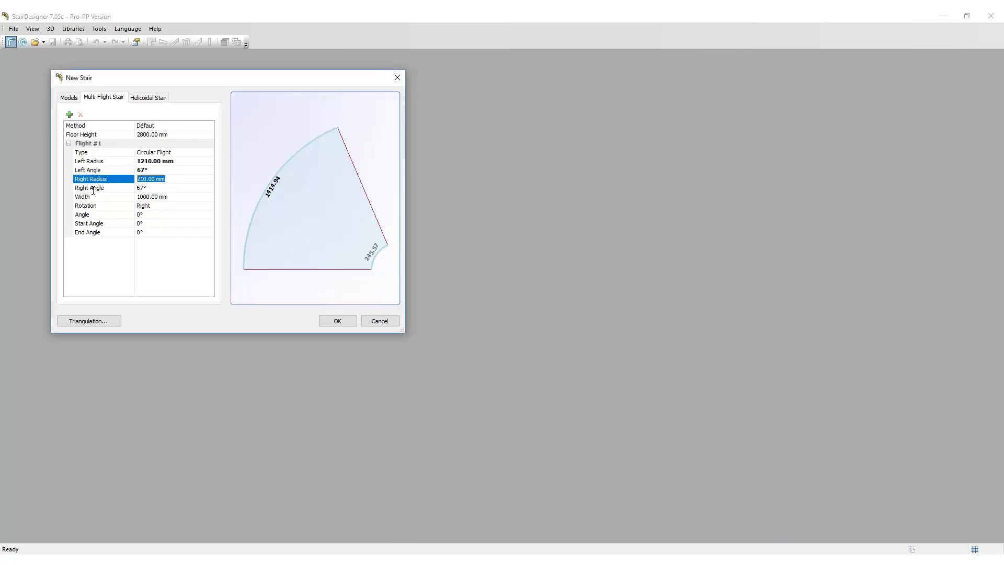
{"action": "type", "text": "32"}
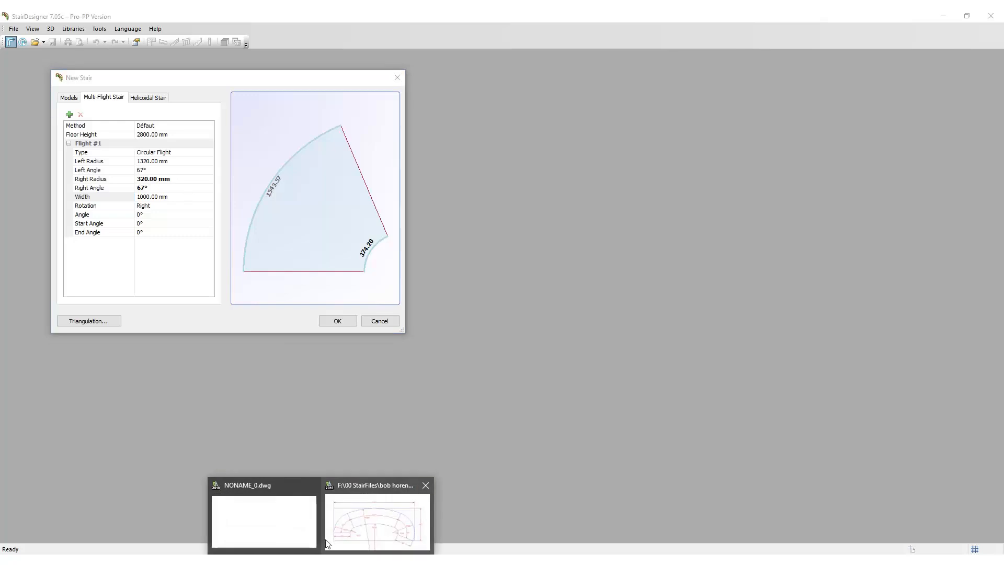
{"action": "left_click", "coordinate": [377, 519]}
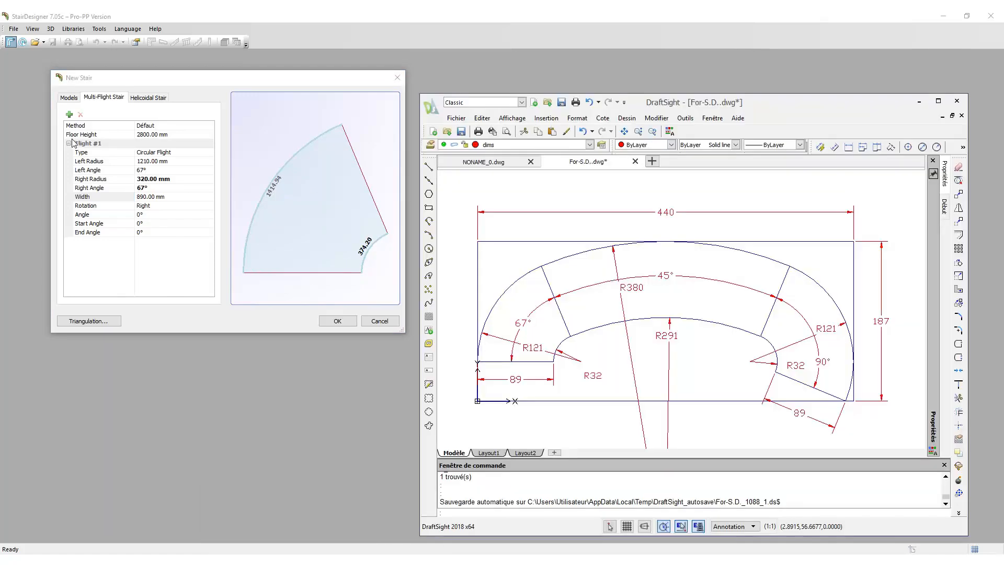
Step: Add Flight #2 as a Circular Flight with 3800 mm left radius and 45° angle
{"action": "left_click", "coordinate": [69, 115]}
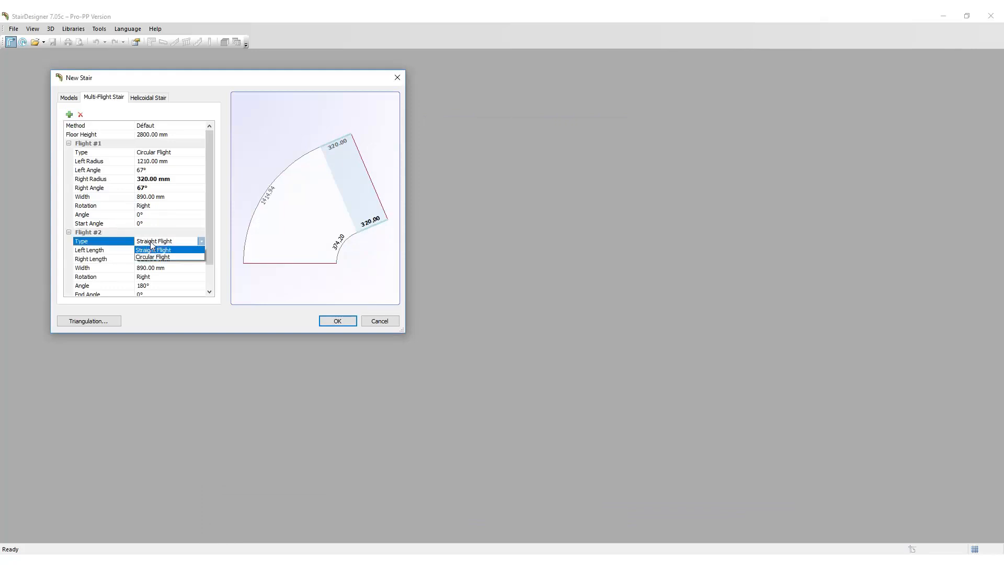
{"action": "left_click", "coordinate": [153, 257]}
{"action": "type", "text": "45"}
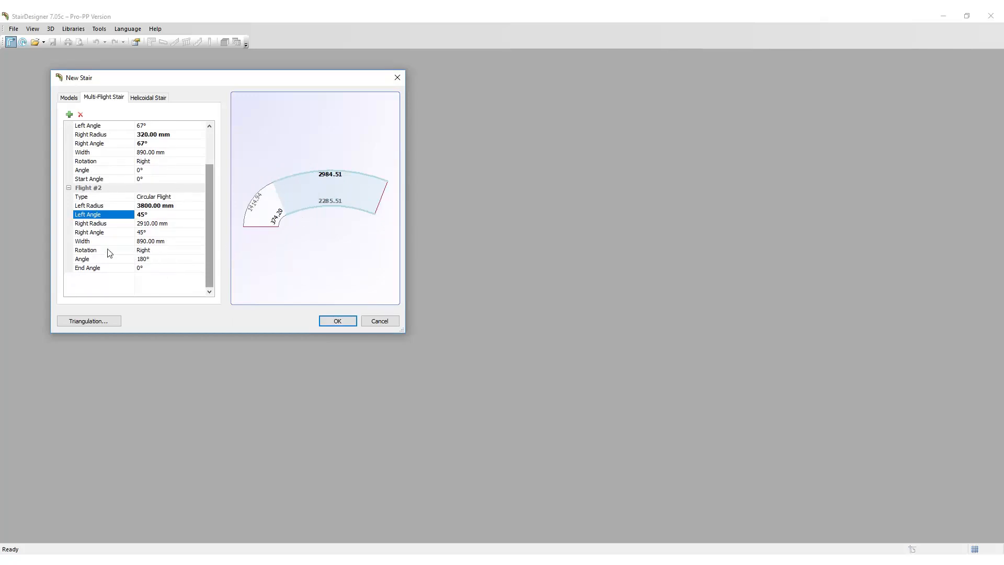
{"action": "mouse_move", "coordinate": [165, 269]}
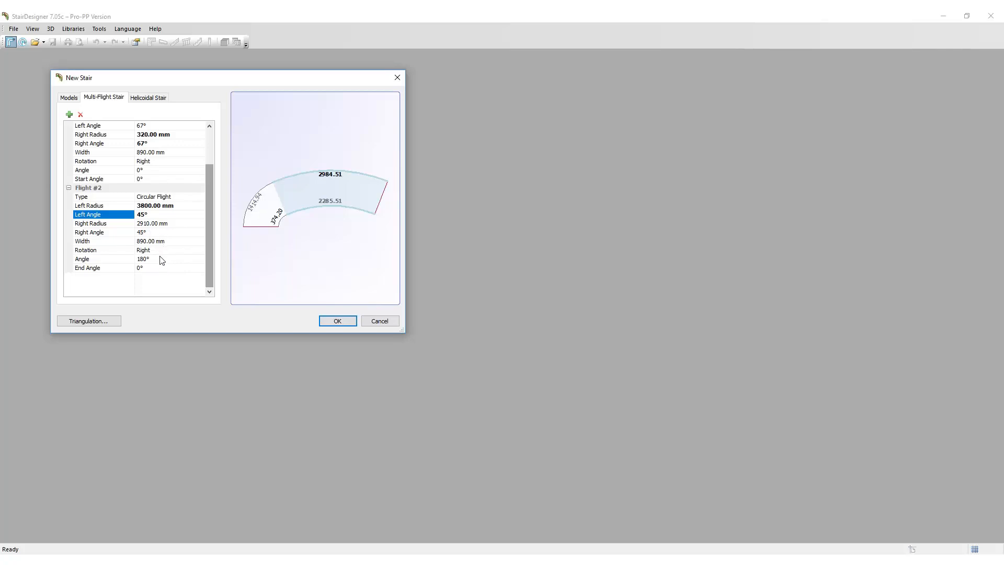
{"action": "mouse_move", "coordinate": [154, 231]}
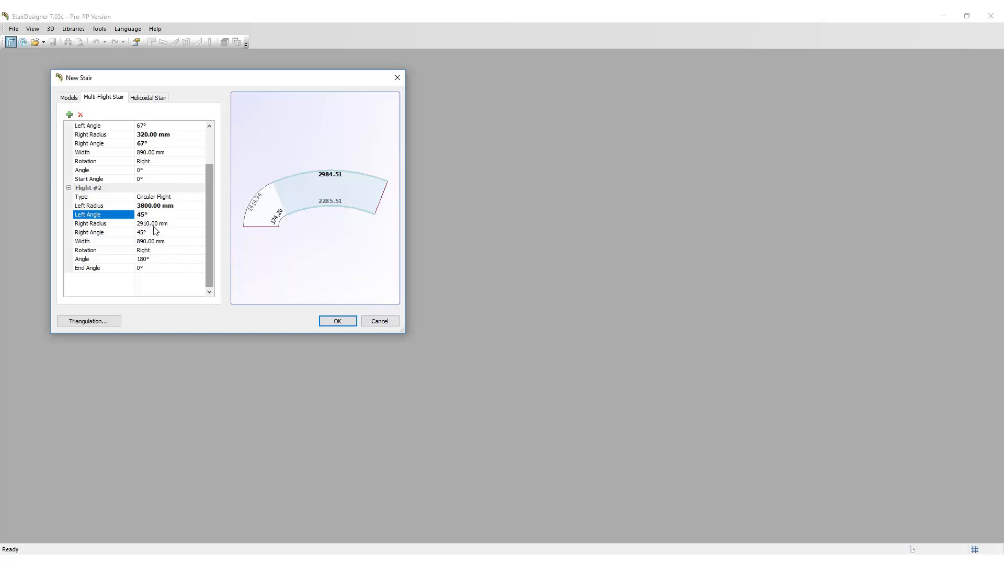
{"action": "mouse_move", "coordinate": [239, 313]}
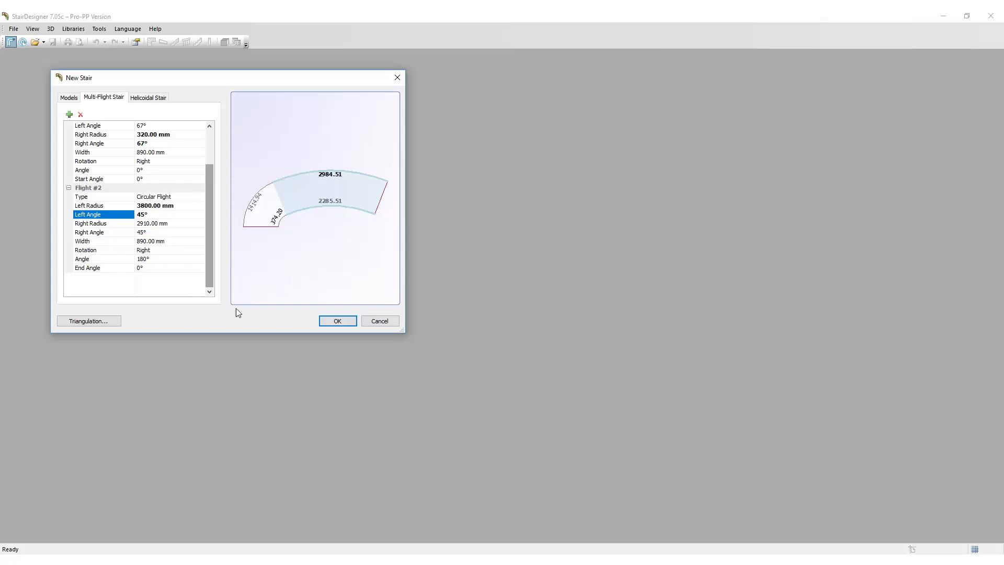
{"action": "mouse_move", "coordinate": [314, 531]}
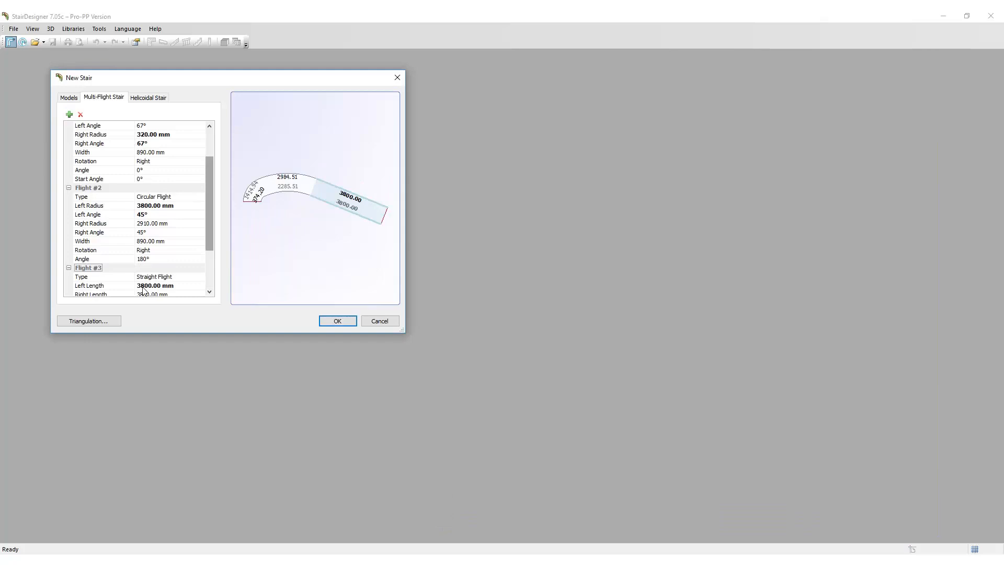
Step: Make Flight #3 a Circular Flight with 1210/320 mm radii and 90° angle
{"action": "left_click", "coordinate": [166, 276]}
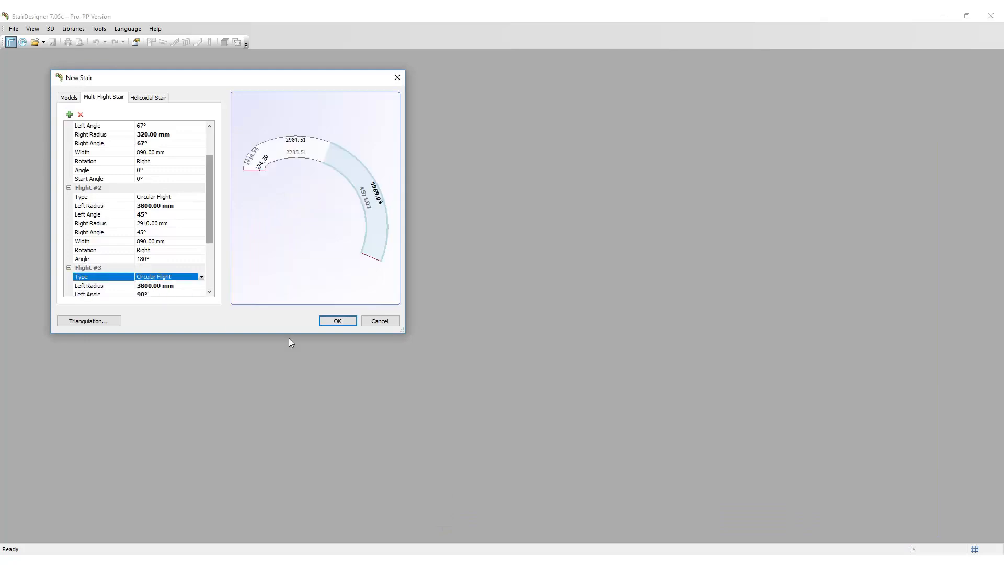
{"action": "left_click_drag", "start_coordinate": [403, 334], "coordinate": [458, 442]}
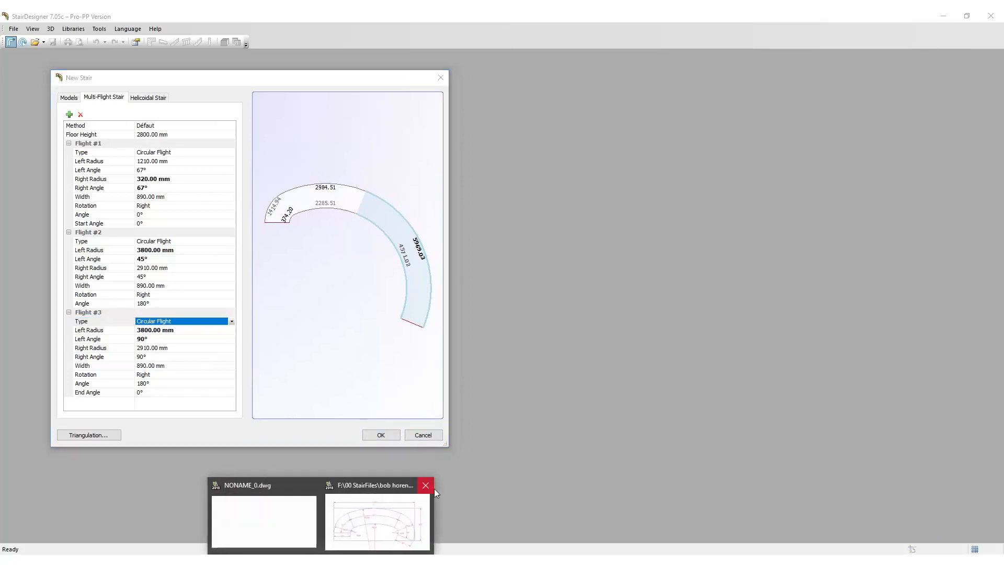
{"action": "left_click", "coordinate": [377, 520]}
{"action": "type", "text": "1210"}
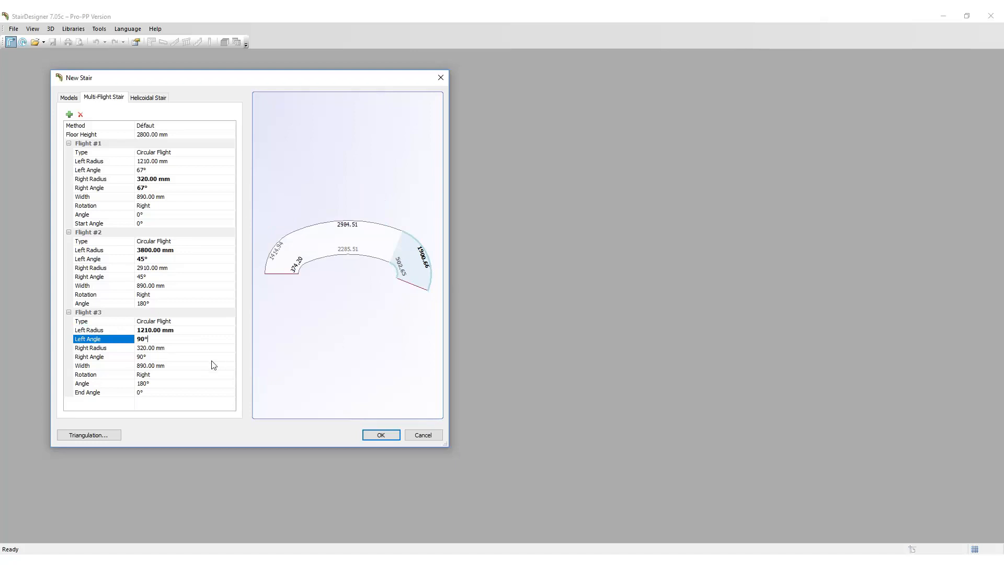
{"action": "mouse_move", "coordinate": [233, 359]}
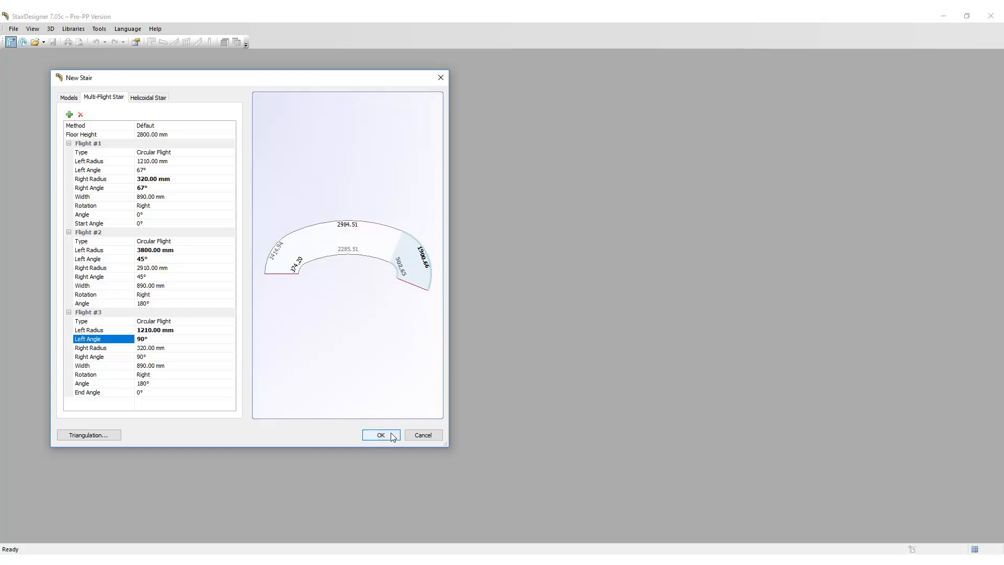
Step: Confirm the three-flight stair and show its 3D model beside the plan
{"action": "left_click", "coordinate": [381, 435]}
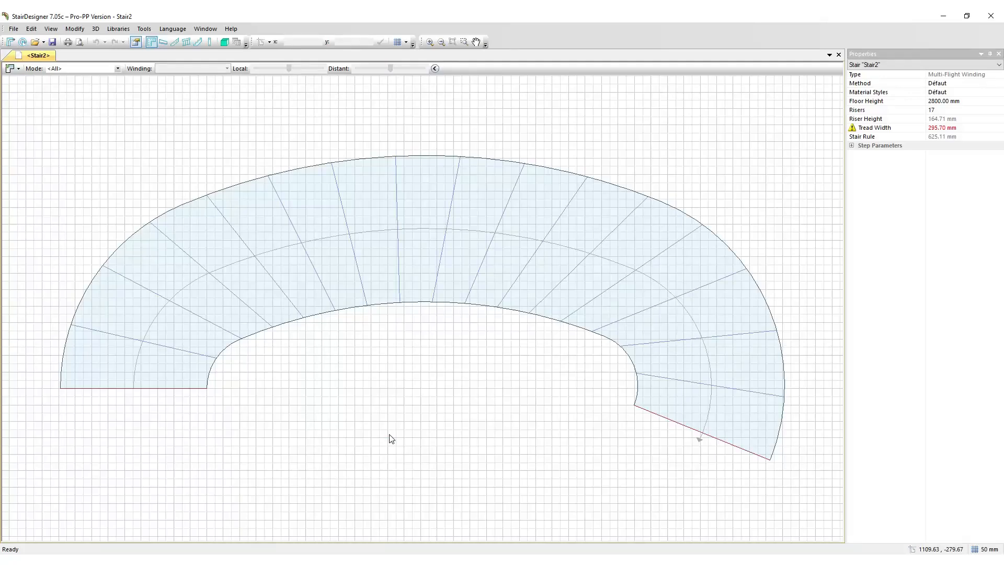
{"action": "mouse_move", "coordinate": [386, 482]}
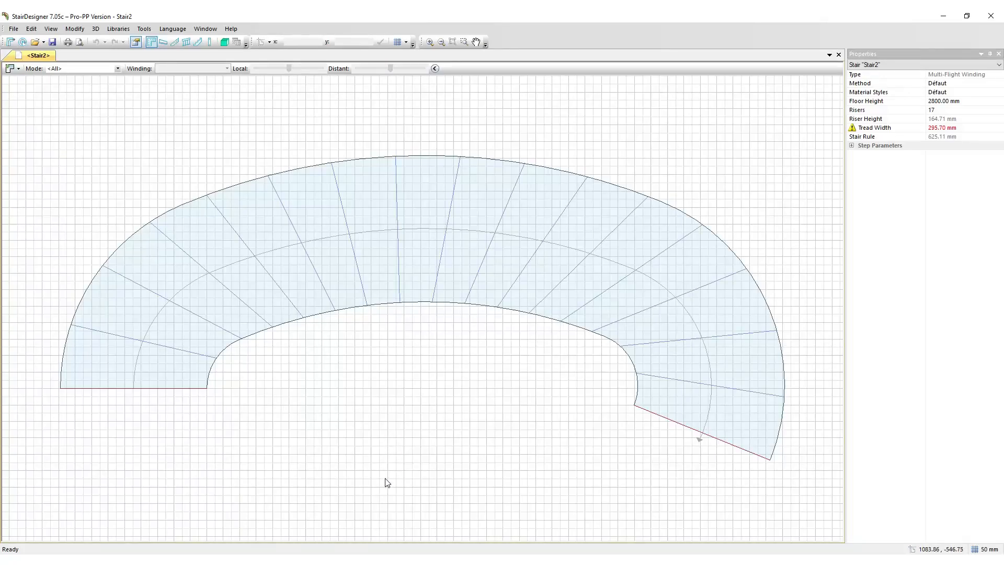
{"action": "mouse_move", "coordinate": [181, 392]}
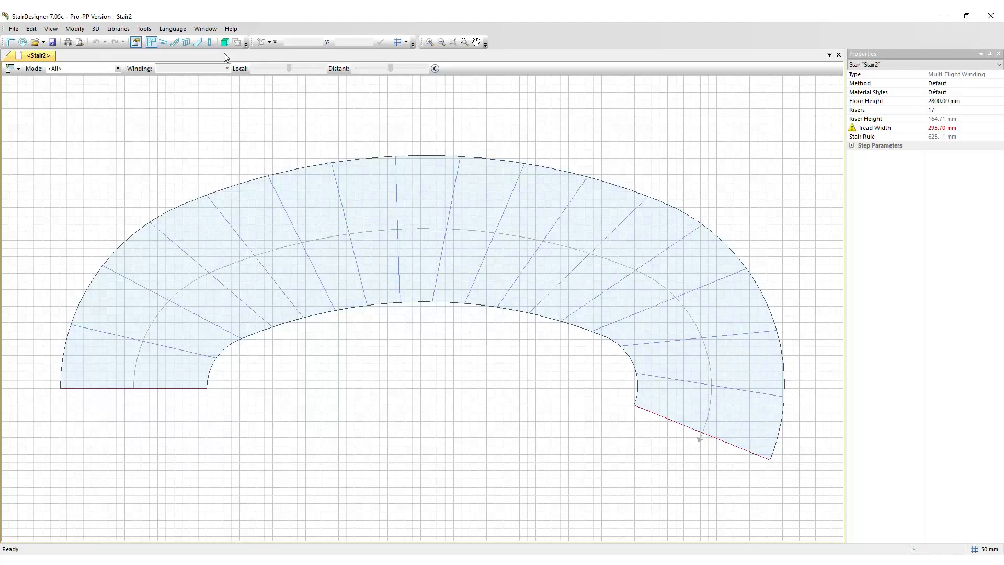
{"action": "left_click", "coordinate": [224, 42]}
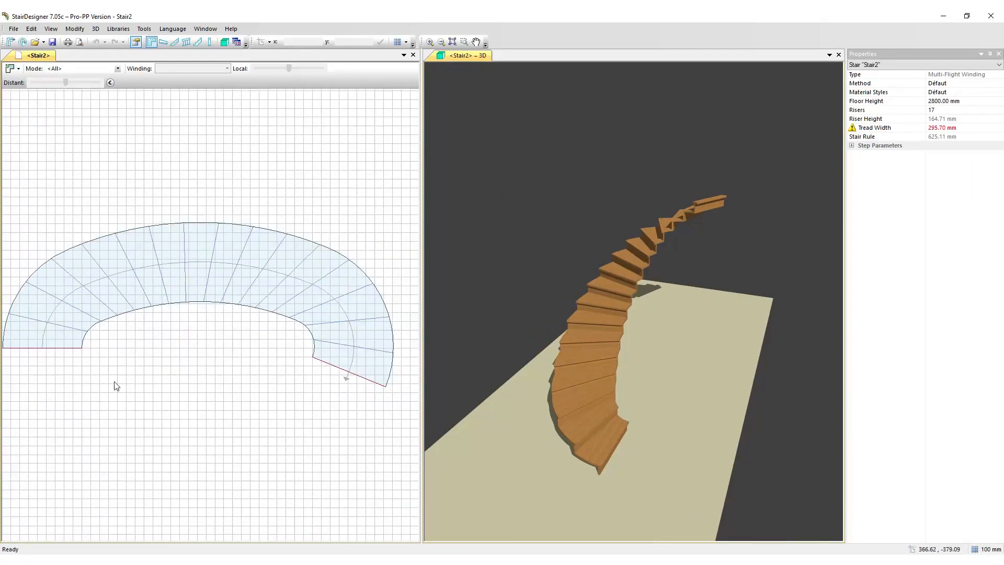
Step: Convert winding steps at the flight junctions, including the last step, to Straight Steps
{"action": "right_click", "coordinate": [80, 313]}
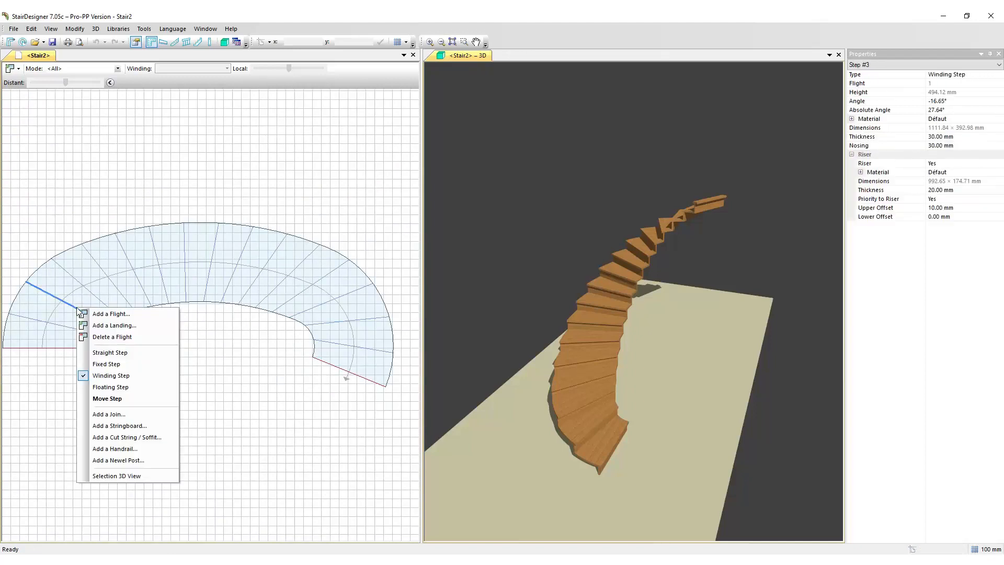
{"action": "left_click", "coordinate": [110, 352]}
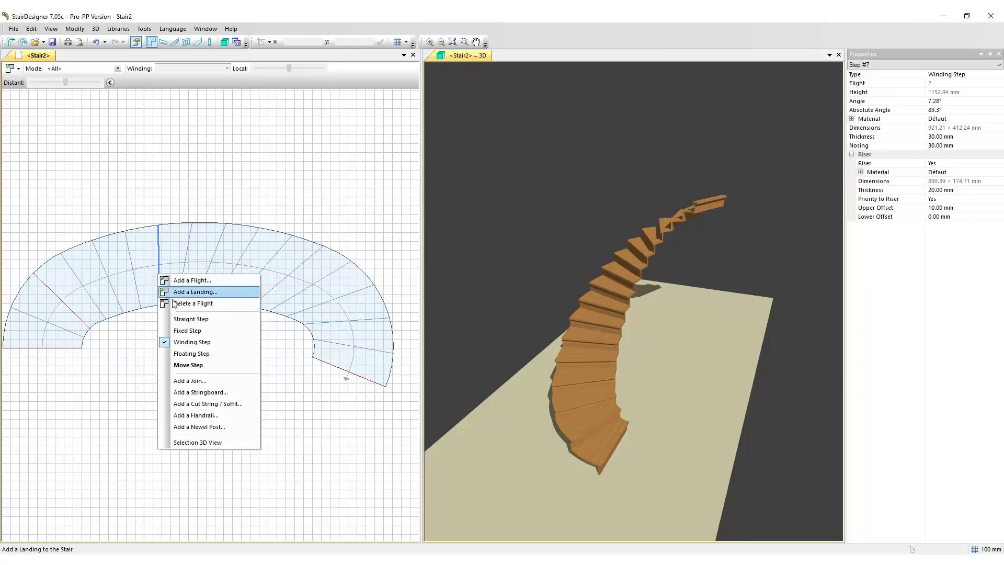
{"action": "left_click", "coordinate": [190, 318]}
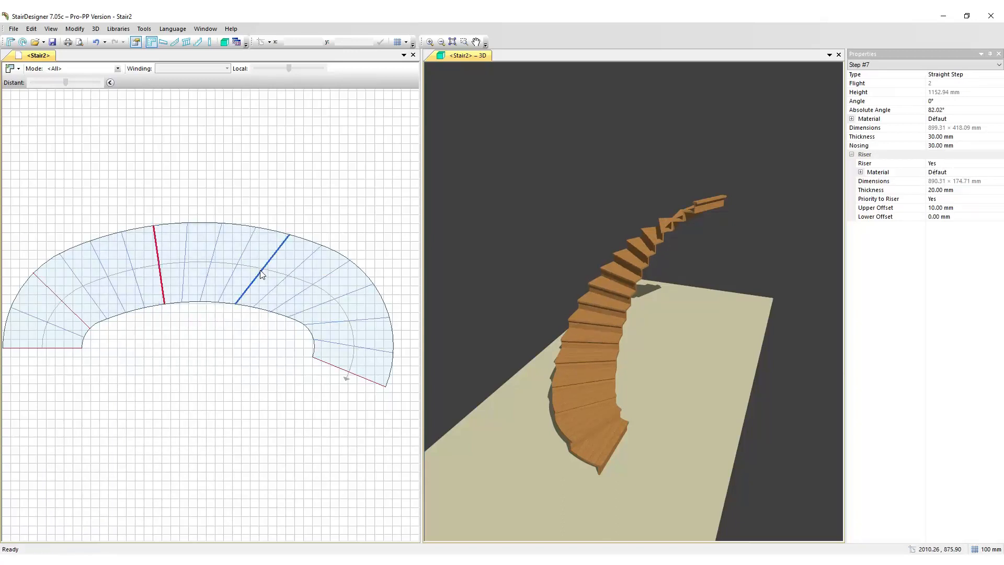
{"action": "left_click", "coordinate": [268, 269]}
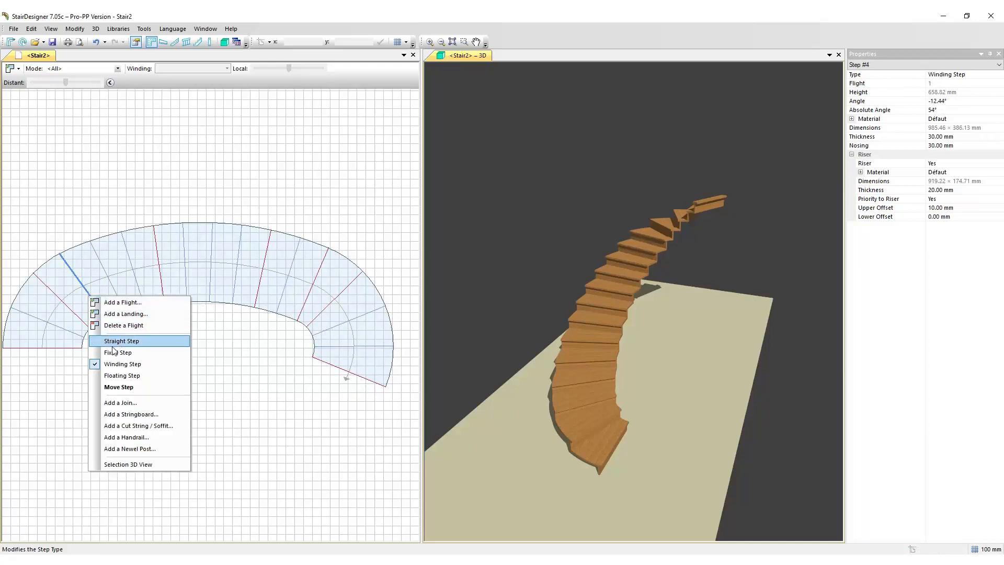
{"action": "left_click", "coordinate": [121, 340]}
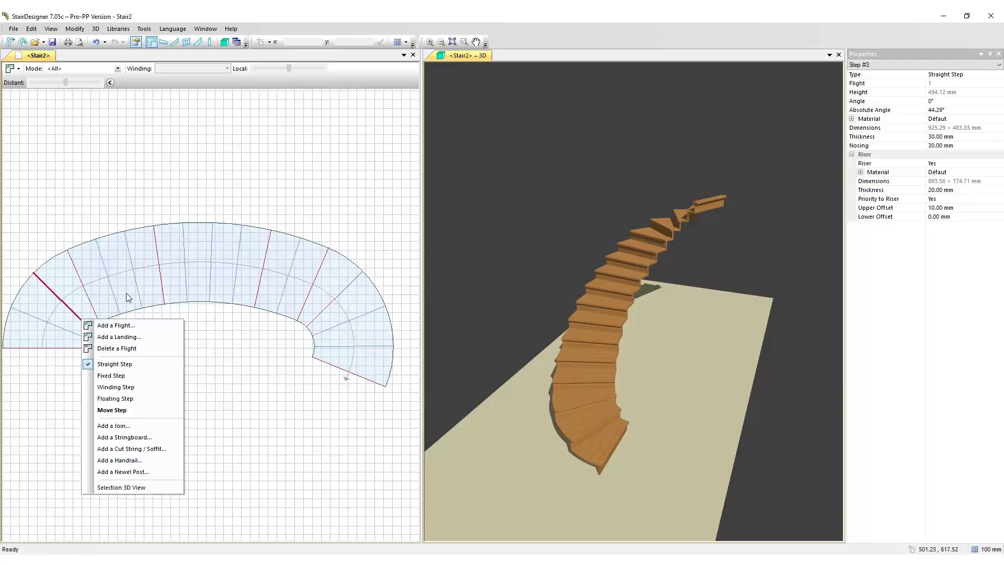
{"action": "right_click", "coordinate": [346, 348]}
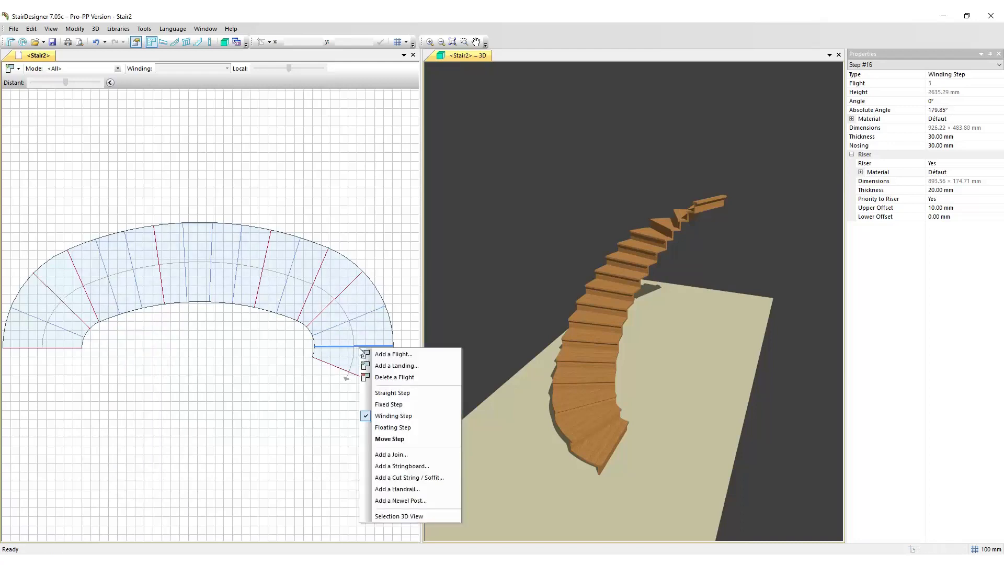
{"action": "left_click", "coordinate": [391, 392]}
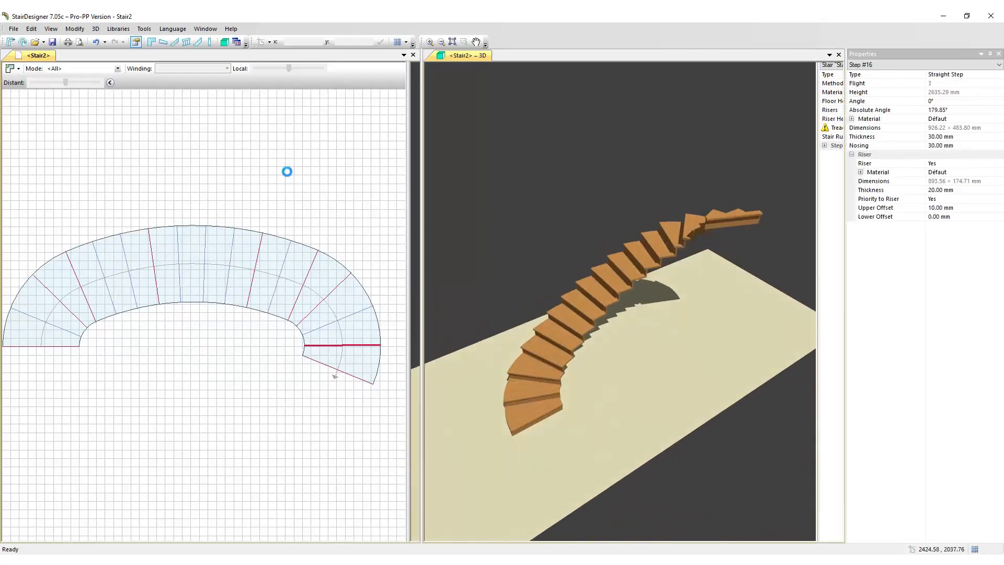
Step: Add stringboards on left and right sides of every flight and inspect them in 3D
{"action": "right_click", "coordinate": [287, 172]}
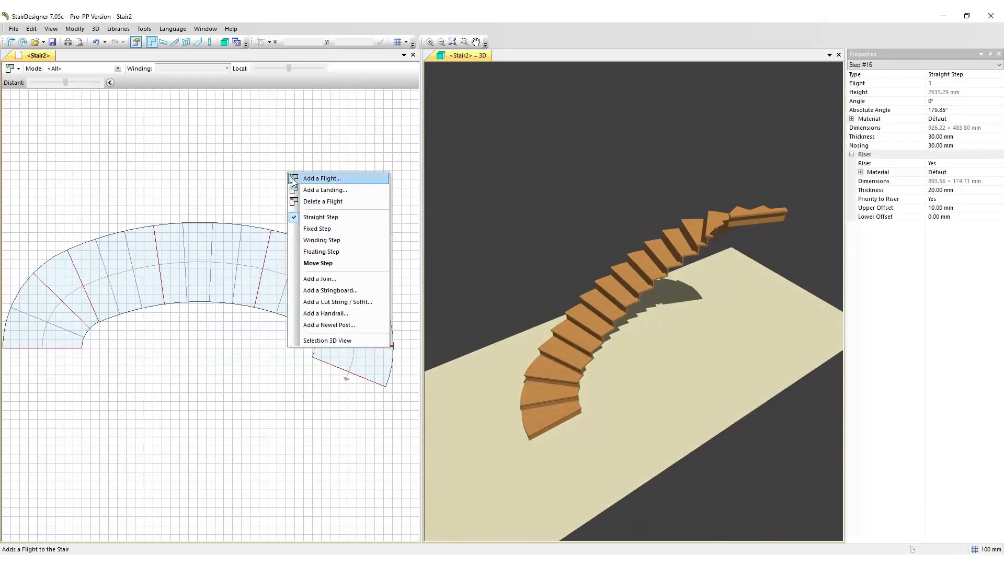
{"action": "mouse_move", "coordinate": [329, 290]}
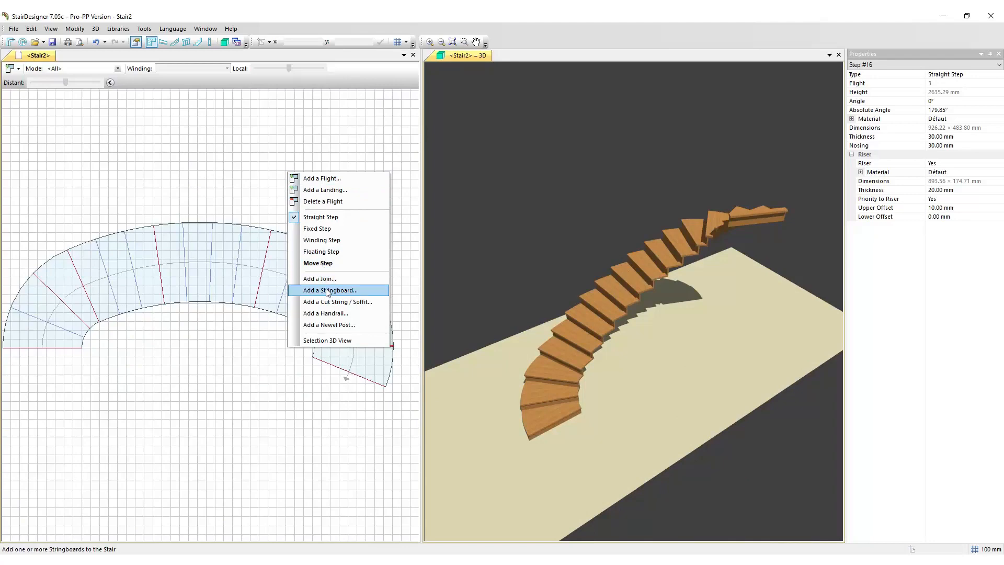
{"action": "left_click", "coordinate": [329, 290]}
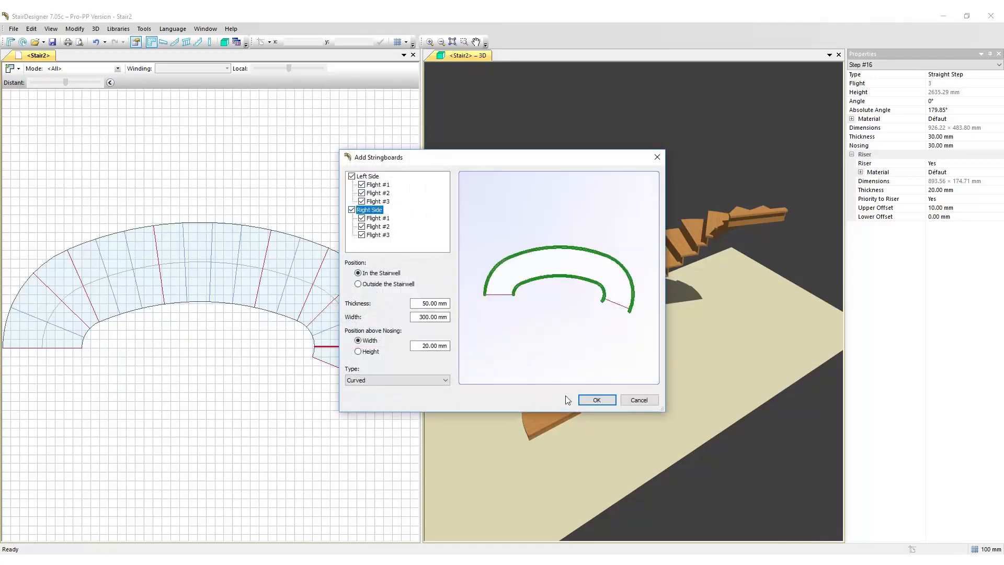
{"action": "left_click", "coordinate": [595, 399]}
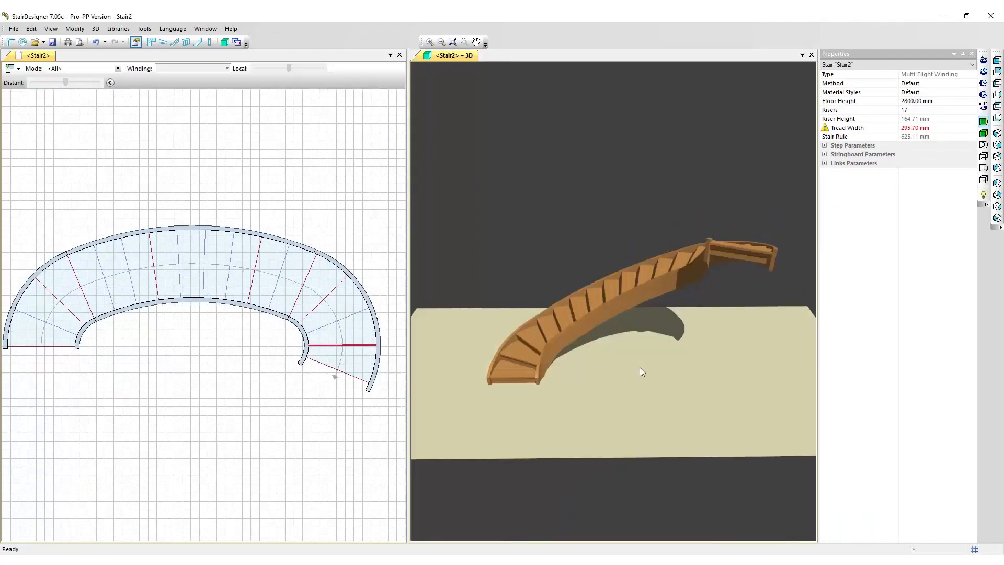
{"action": "left_click_drag", "start_coordinate": [642, 373], "coordinate": [624, 290]}
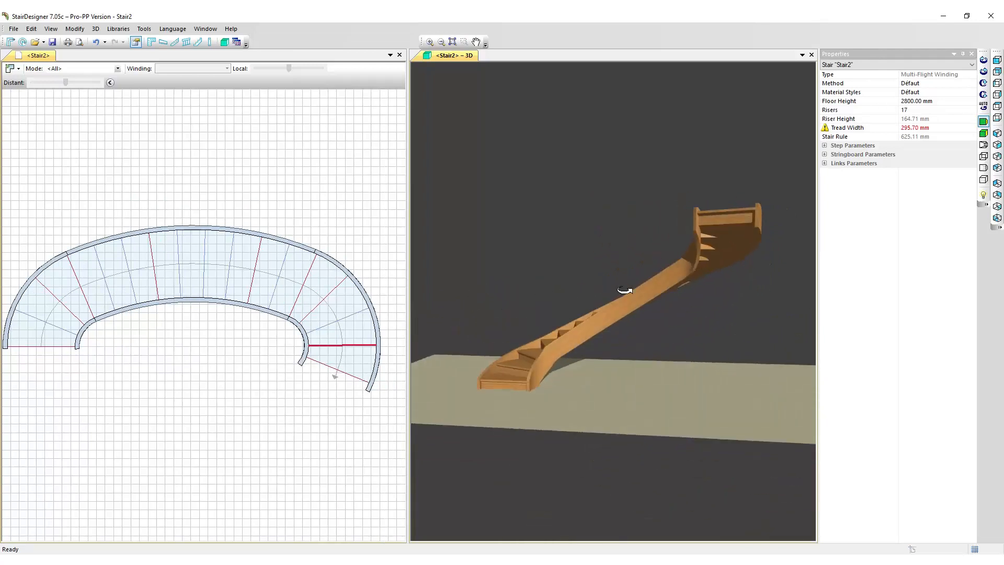